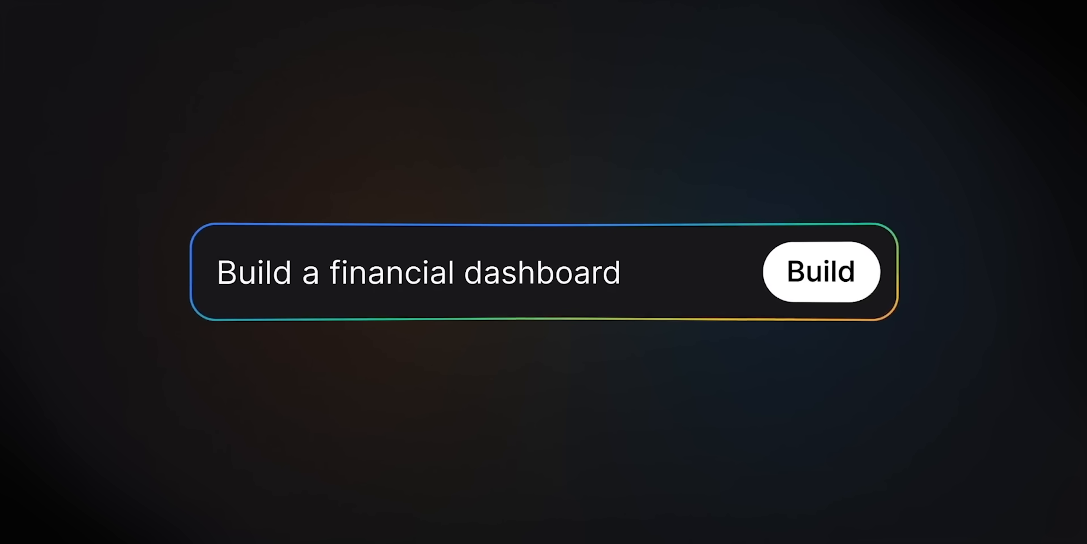
Generate a crypto wallet dashboard from the prompt 'Build a website with a chatbot'
{"action": "type", "text": "Build a website with a chatbot"}
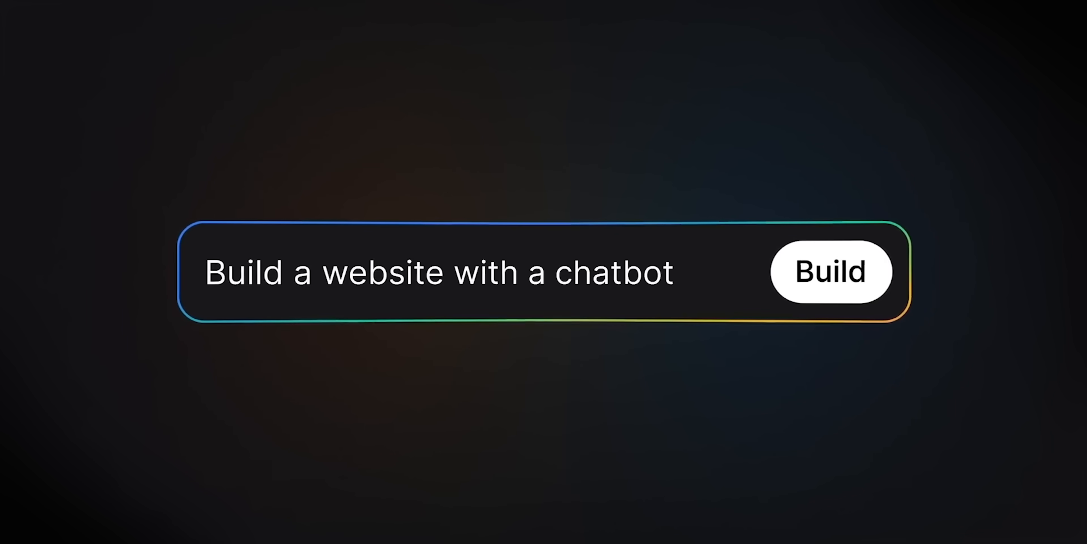
{"action": "left_click", "coordinate": [832, 272]}
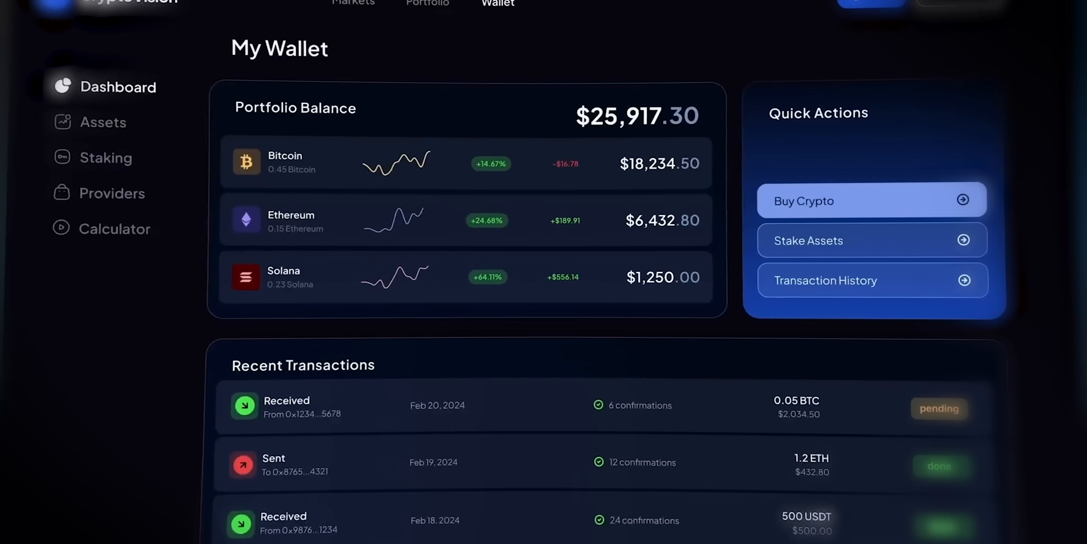